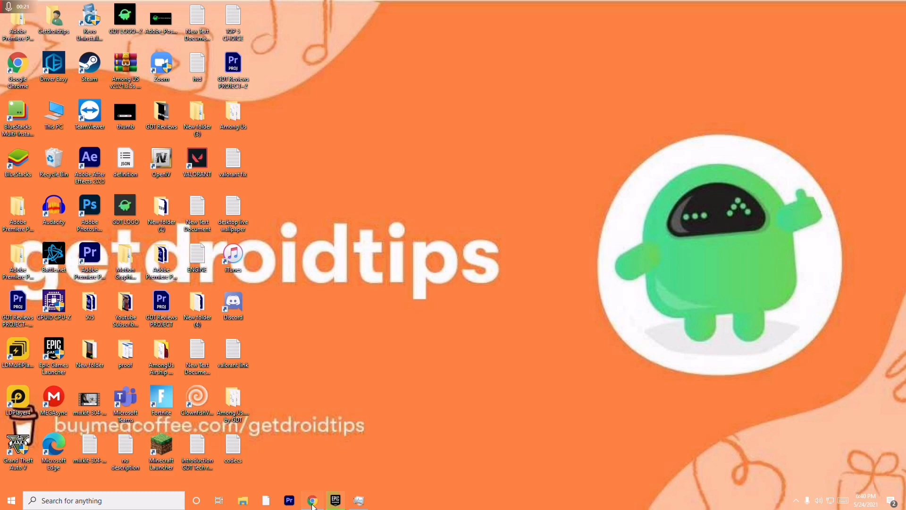
Review the A40C9996 error article in the browser, minimize it, and browse the Start menu
left_click(312, 500)
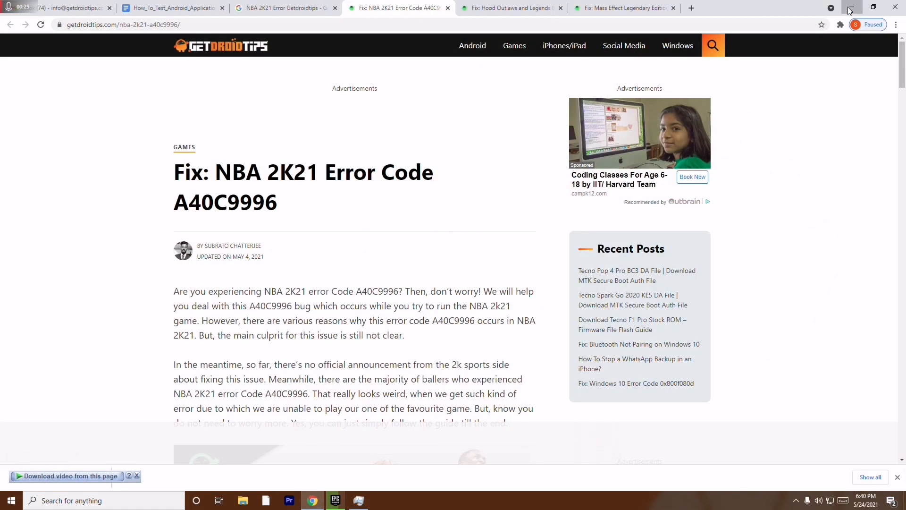
left_click(850, 7)
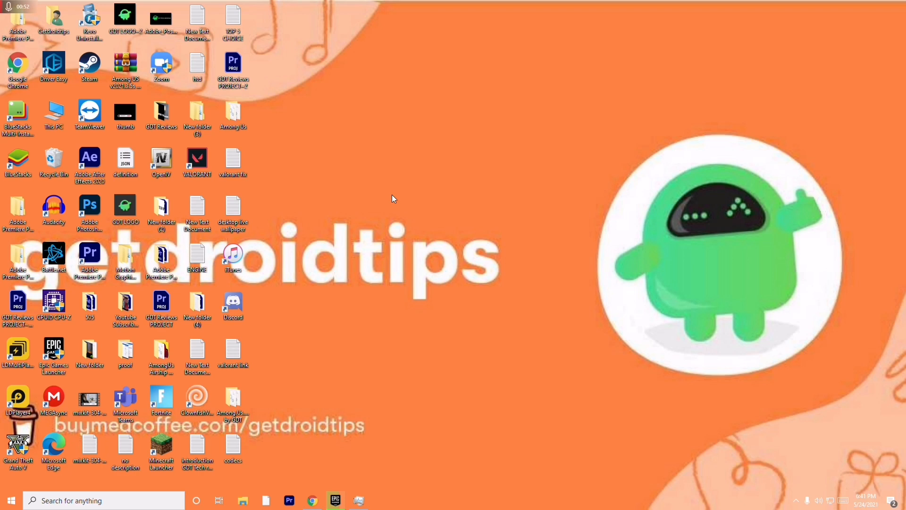
mouse_move(365, 215)
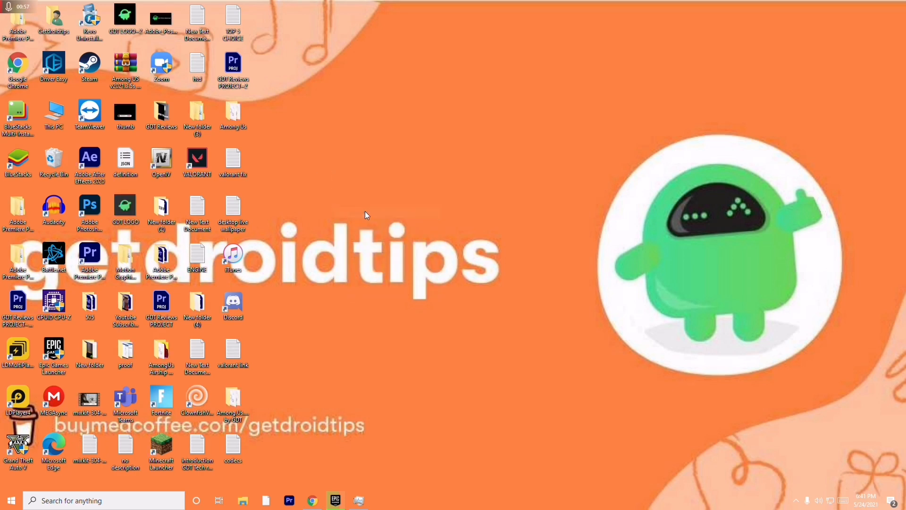
mouse_move(391, 184)
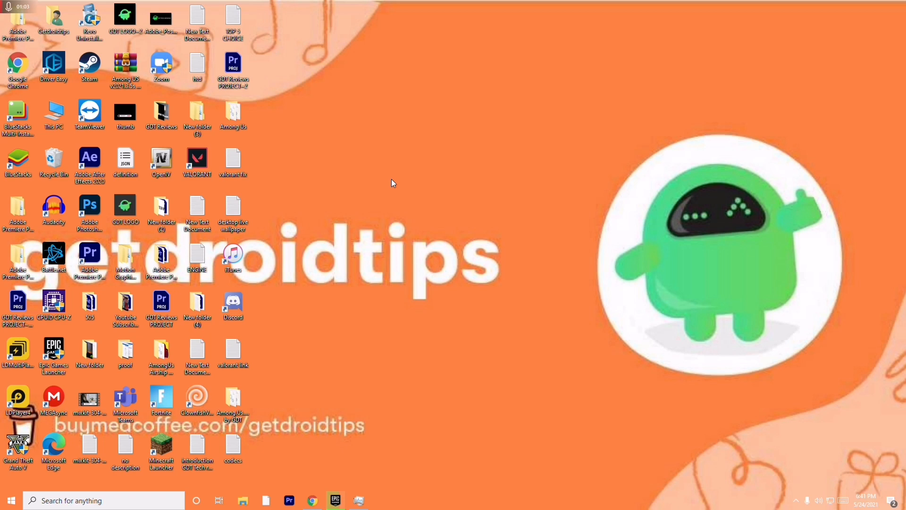
left_click(10, 500)
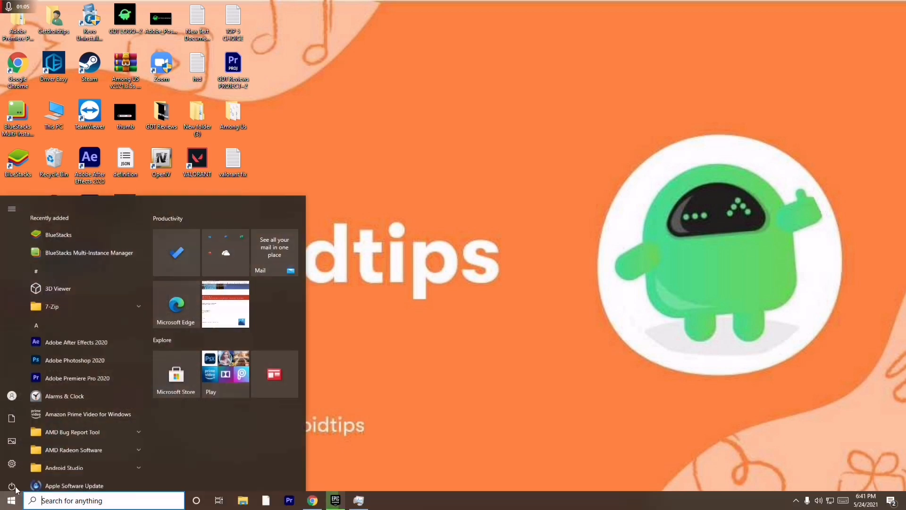
left_click(11, 485)
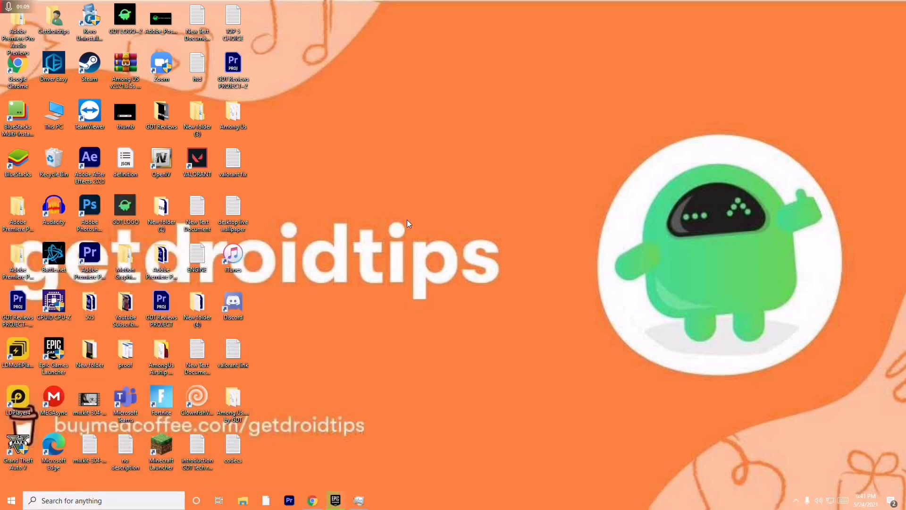
mouse_move(430, 266)
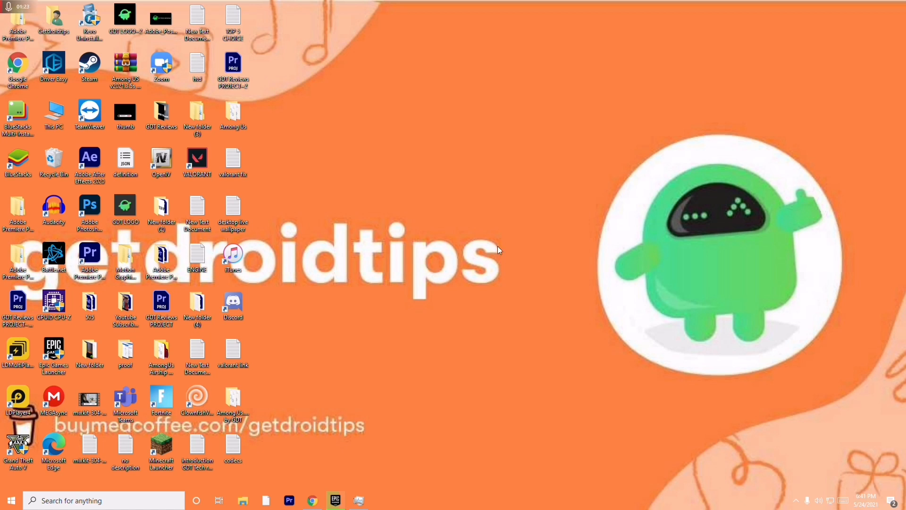
left_click(797, 500)
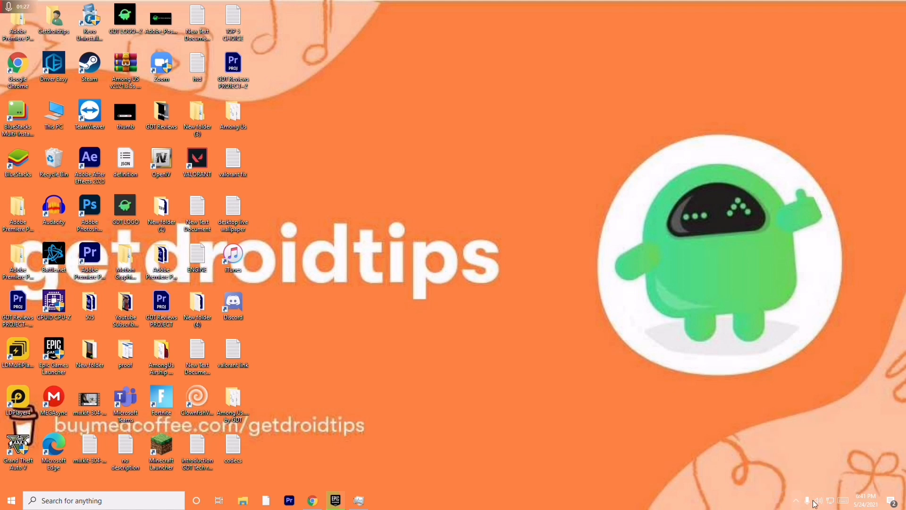
mouse_move(808, 500)
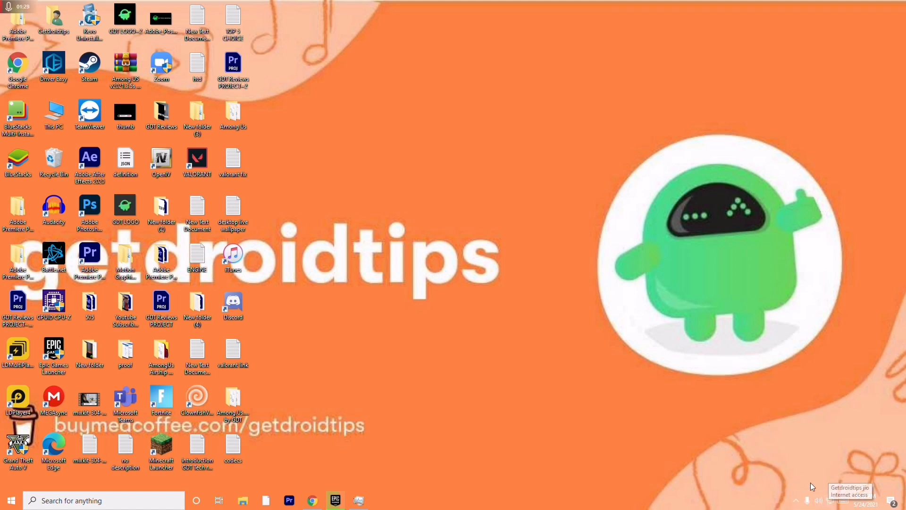
mouse_move(632, 323)
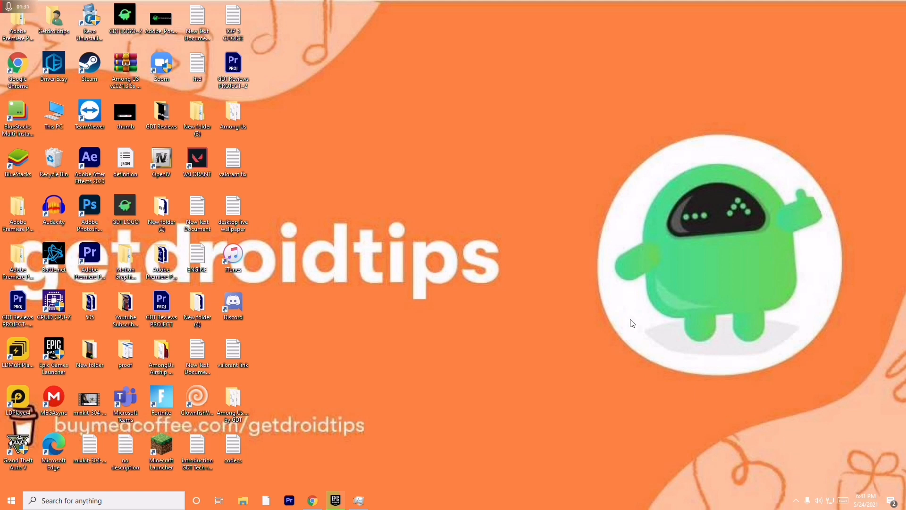
mouse_move(494, 358)
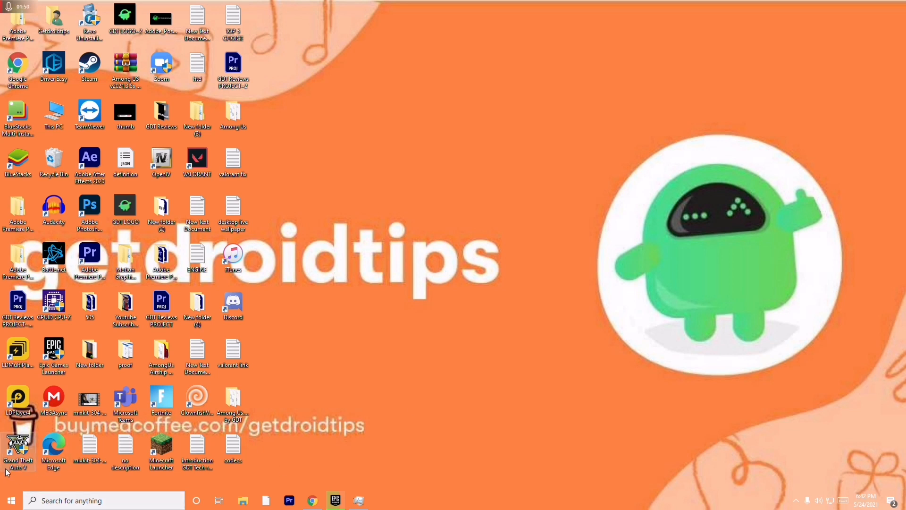
Open Update & Security from the Start menu's Settings gear to reach Windows Update
left_click(11, 500)
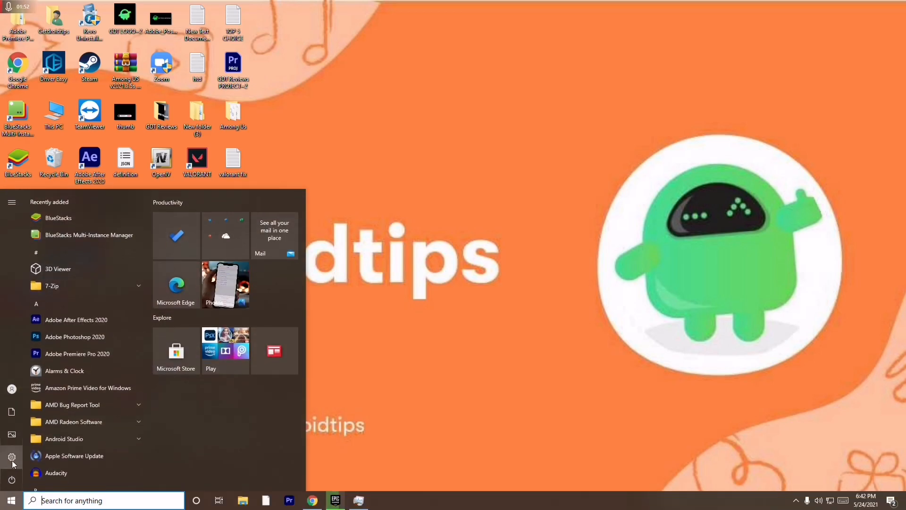
left_click(11, 456)
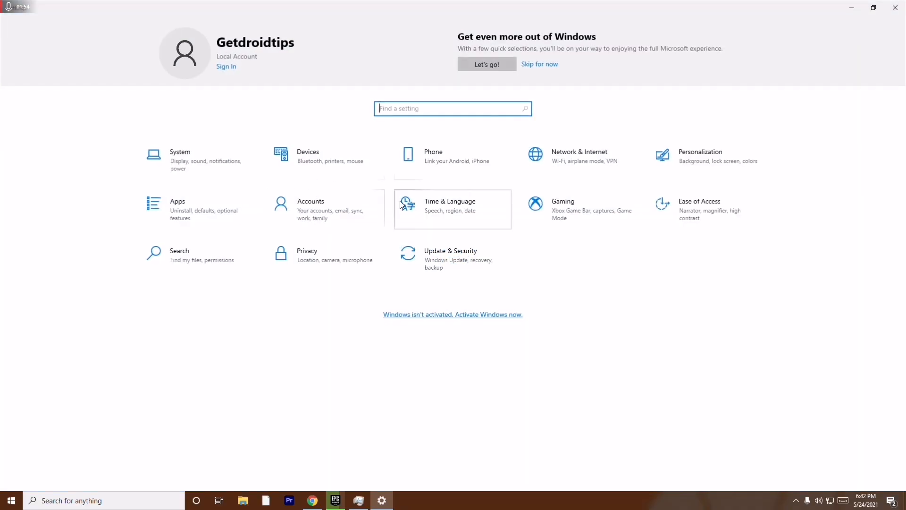
mouse_move(453, 259)
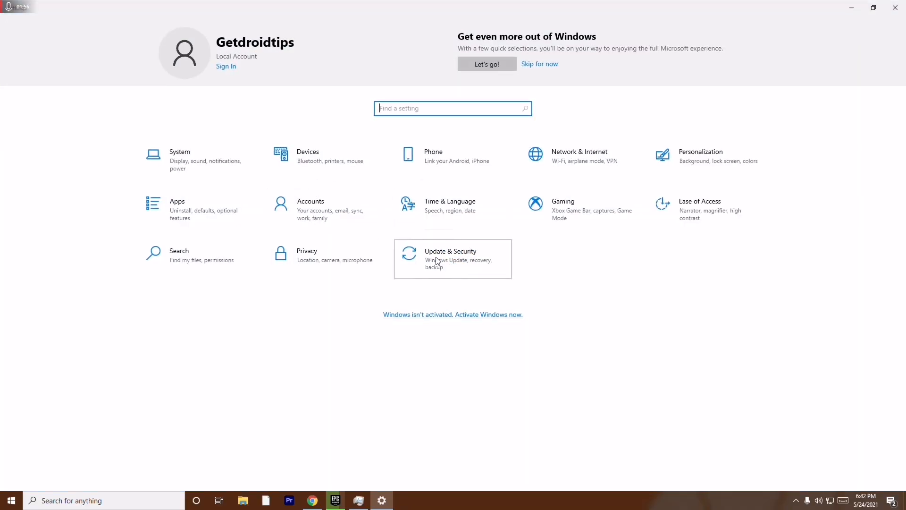
left_click(453, 258)
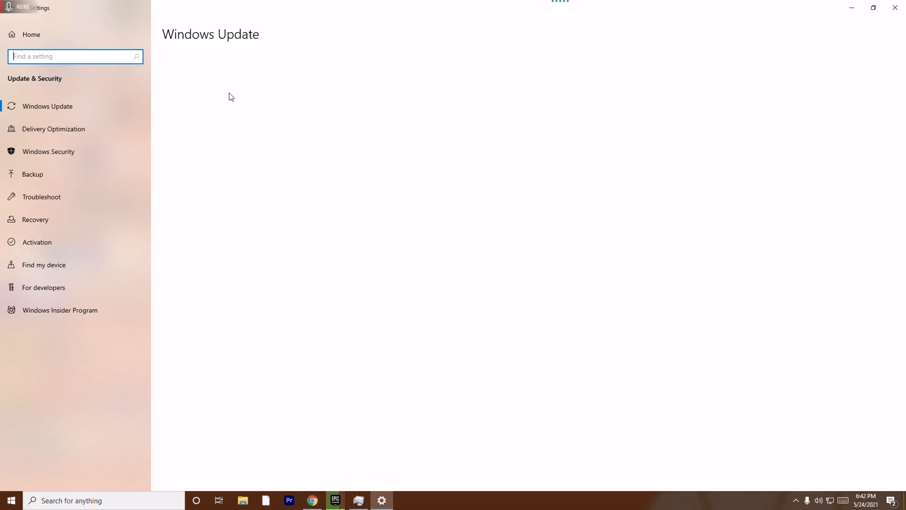
mouse_move(307, 92)
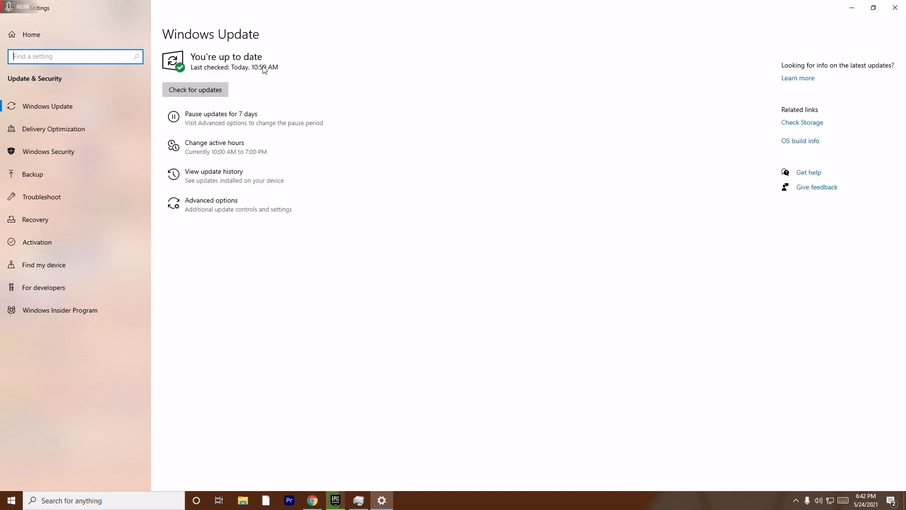
mouse_move(826, 36)
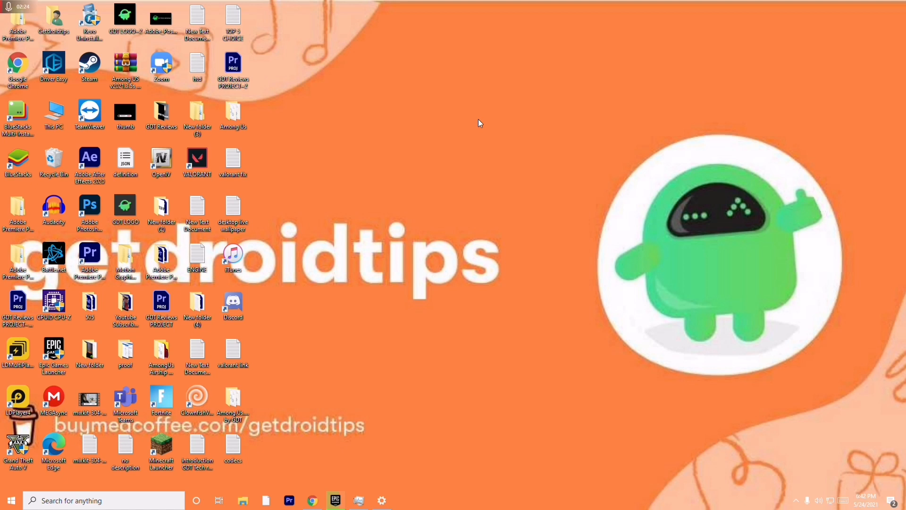
mouse_move(463, 131)
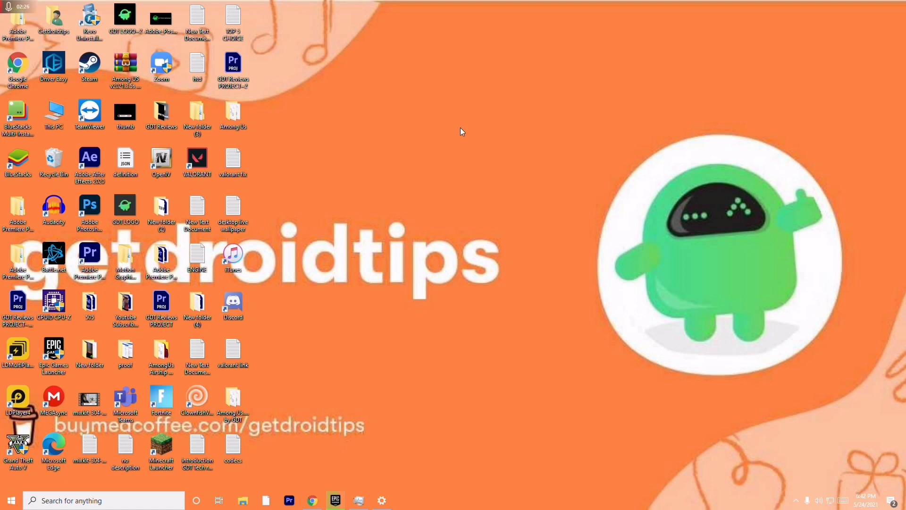